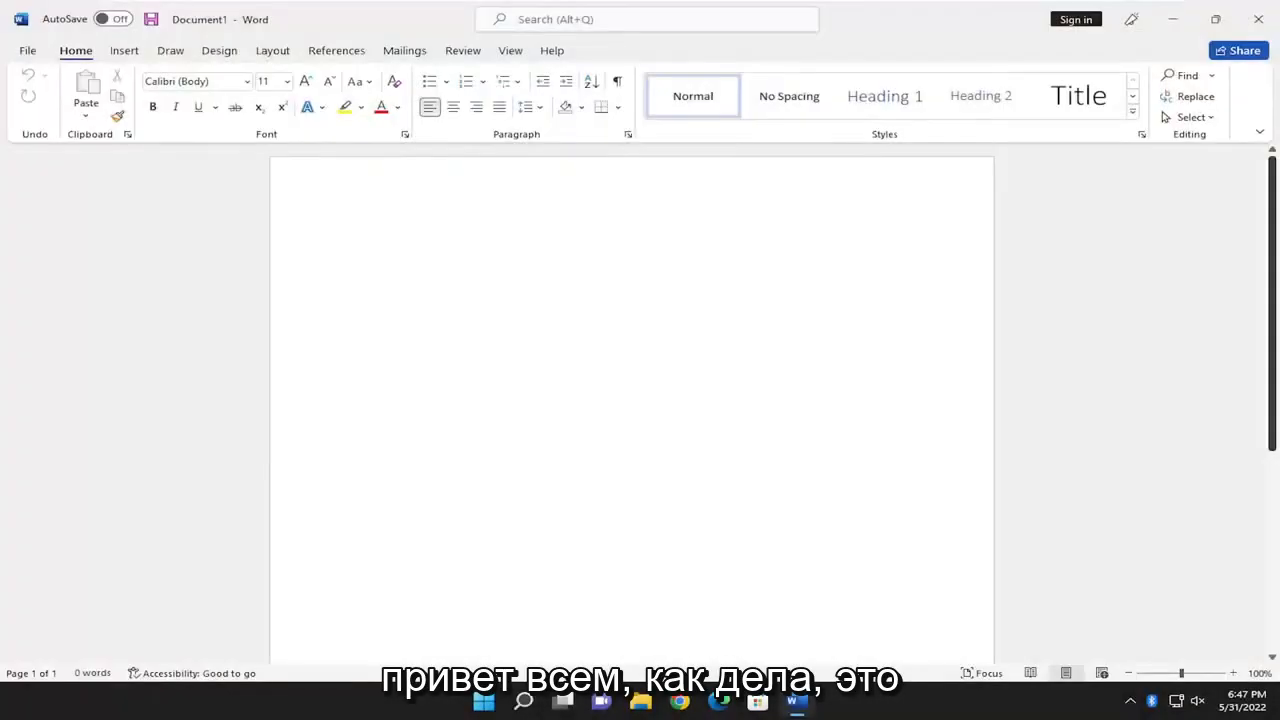
Open the Envelopes and Labels dialog from the Mailings ribbon.
left_click(355, 240)
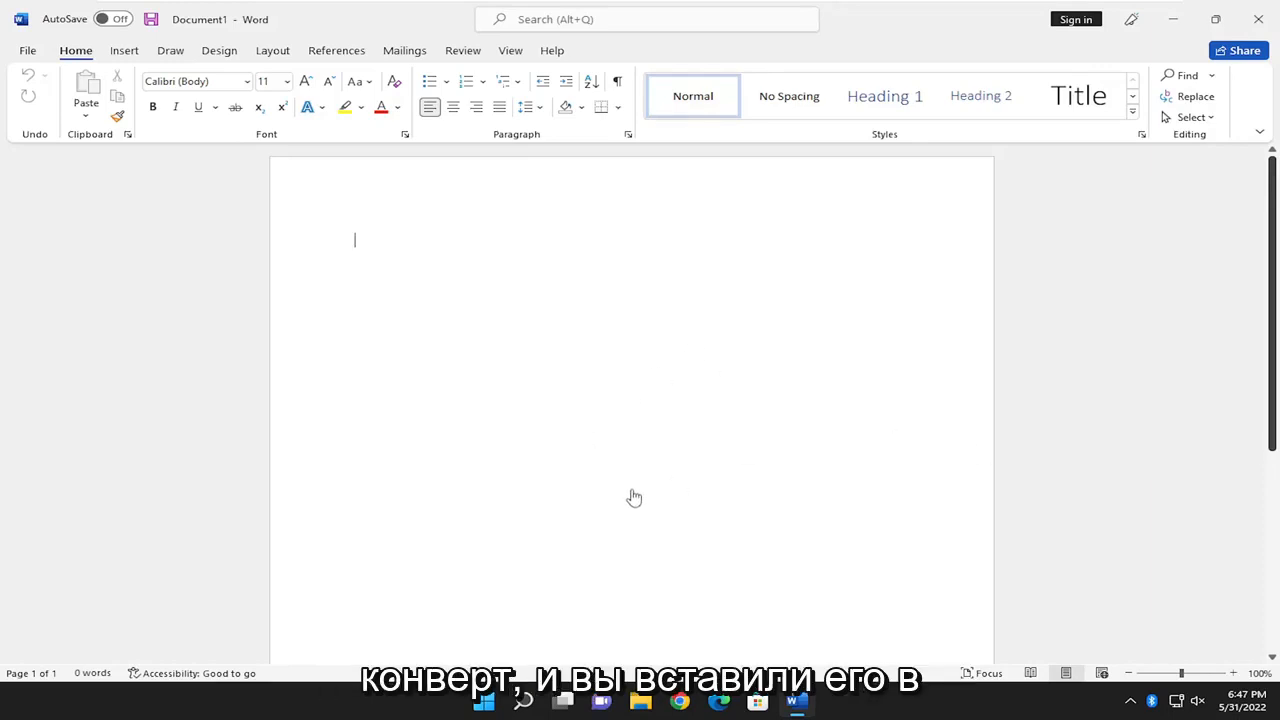
mouse_move(621, 493)
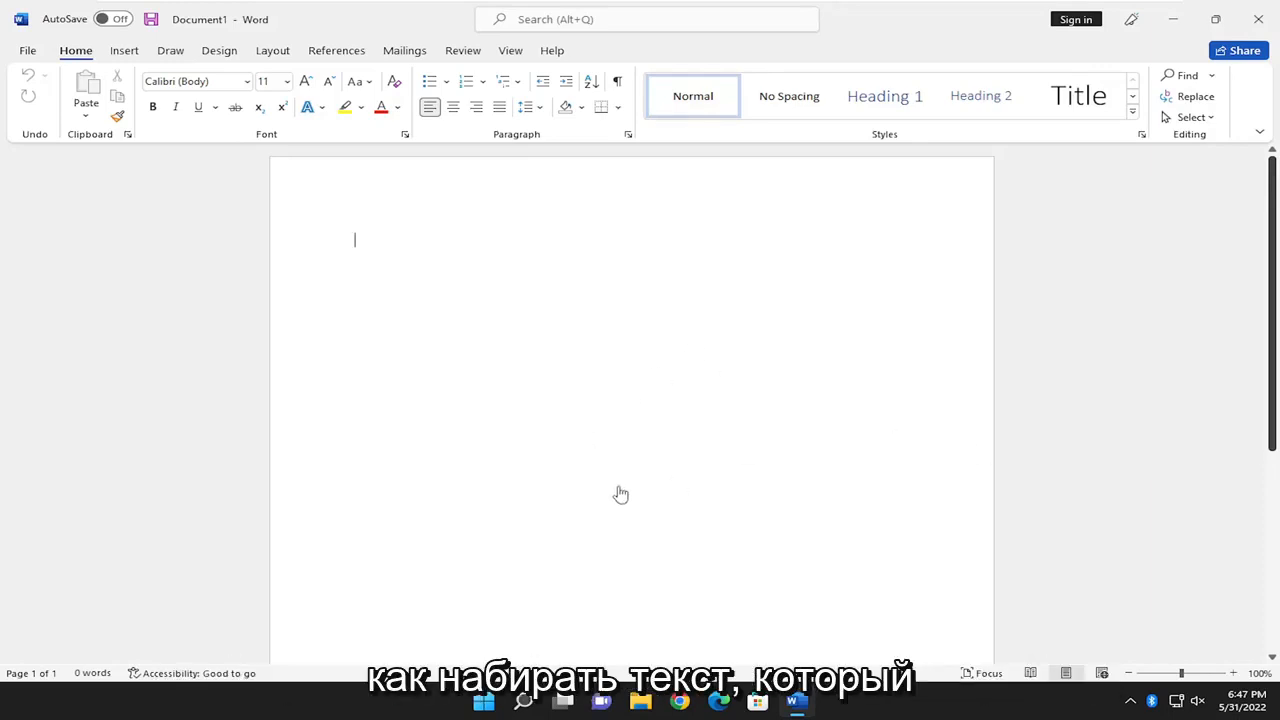
mouse_move(555, 351)
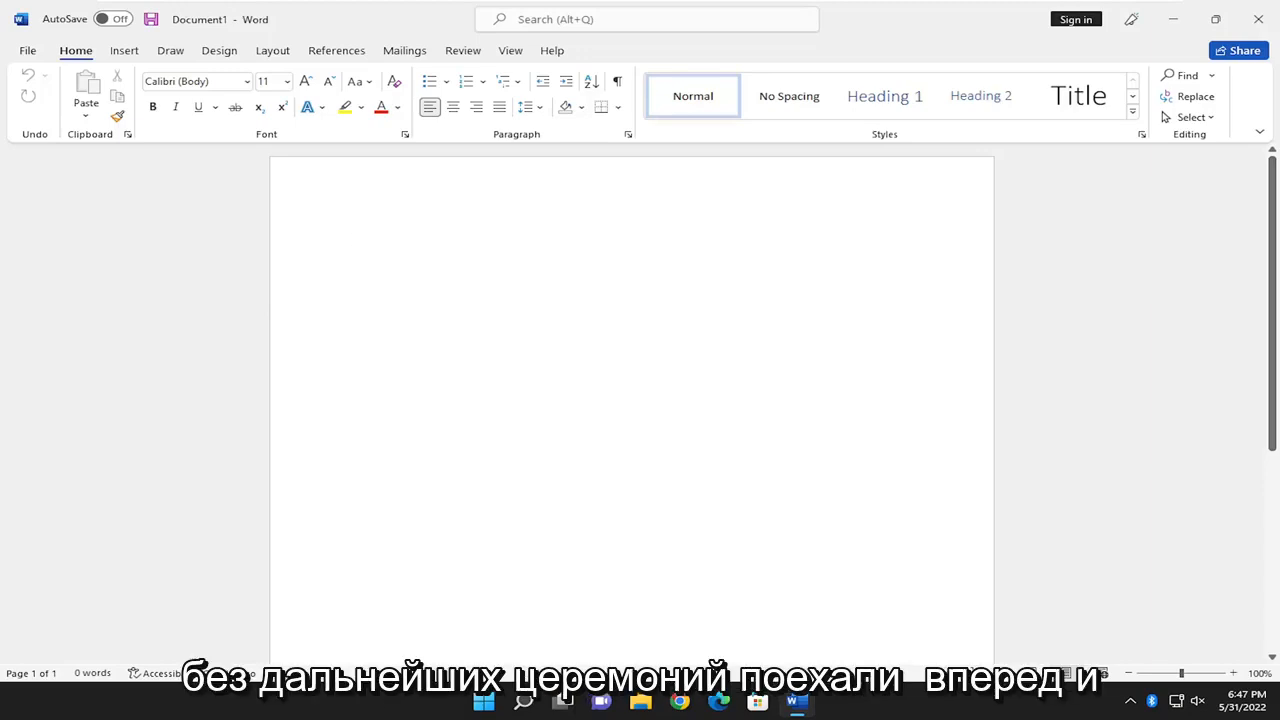
left_click(354, 240)
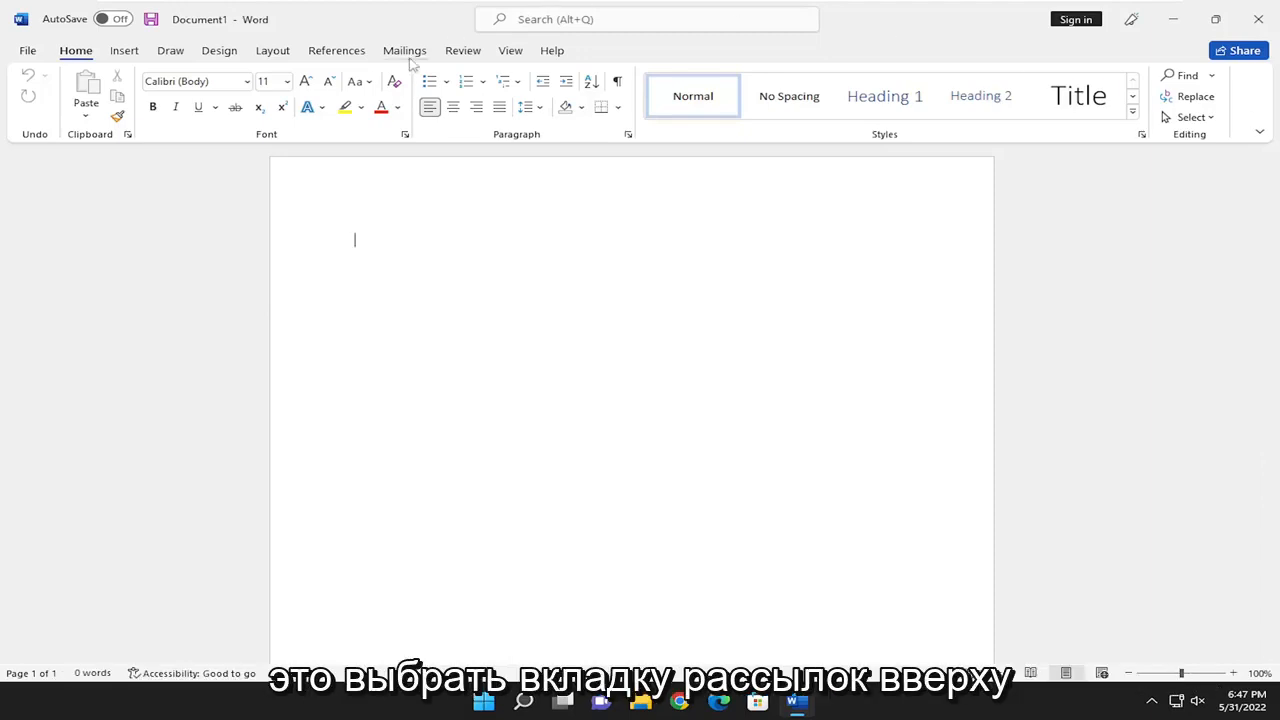
left_click(405, 50)
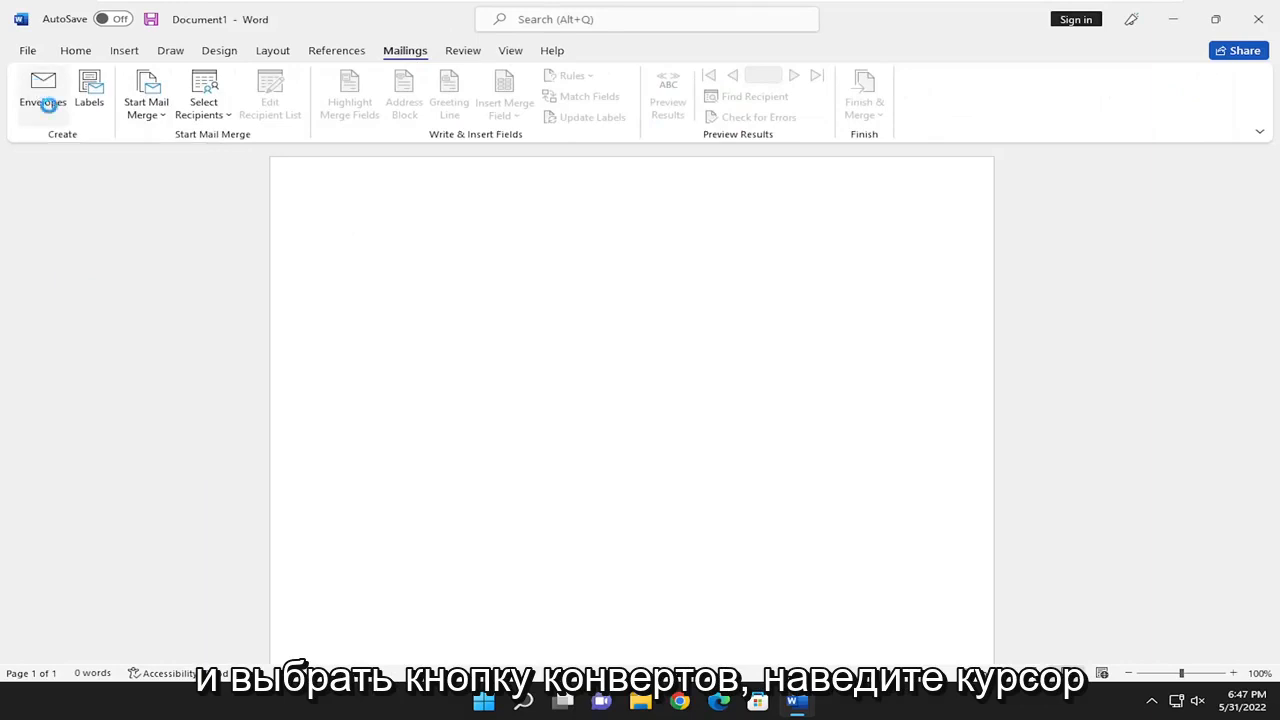
left_click(42, 90)
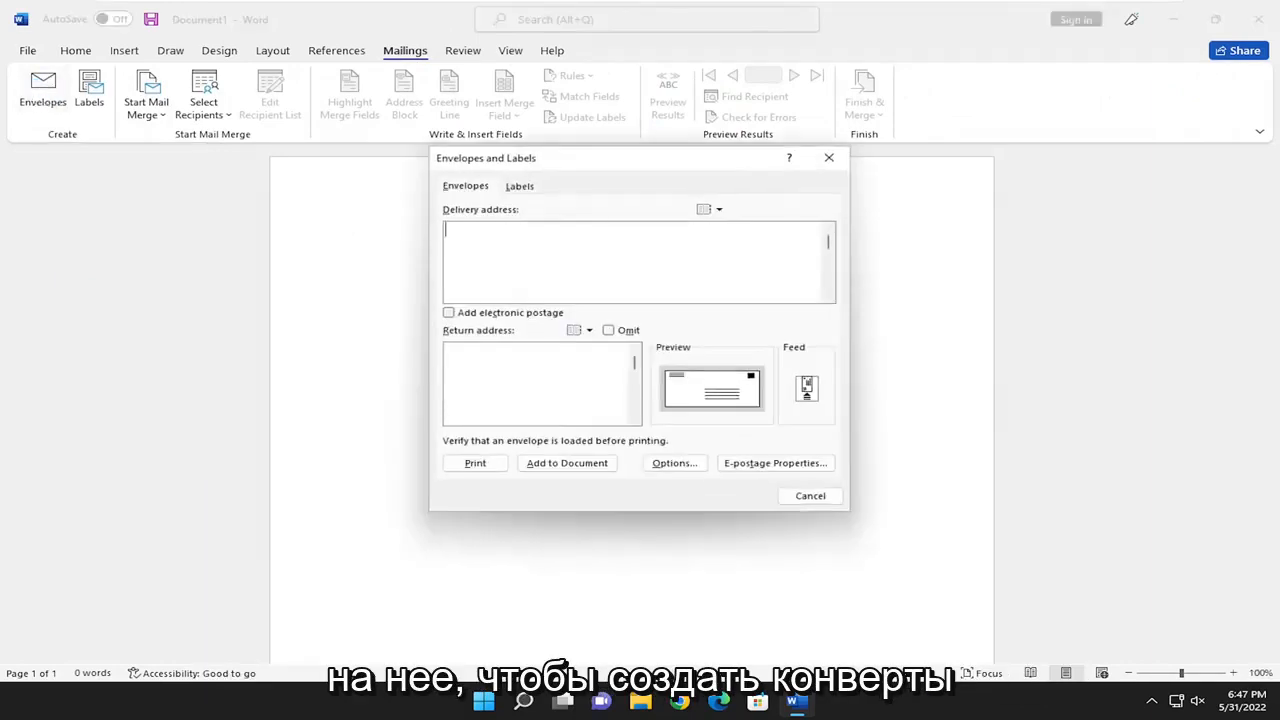
Enter '123 Main Steet, Example Town, Cambodia' as the delivery address.
type("1")
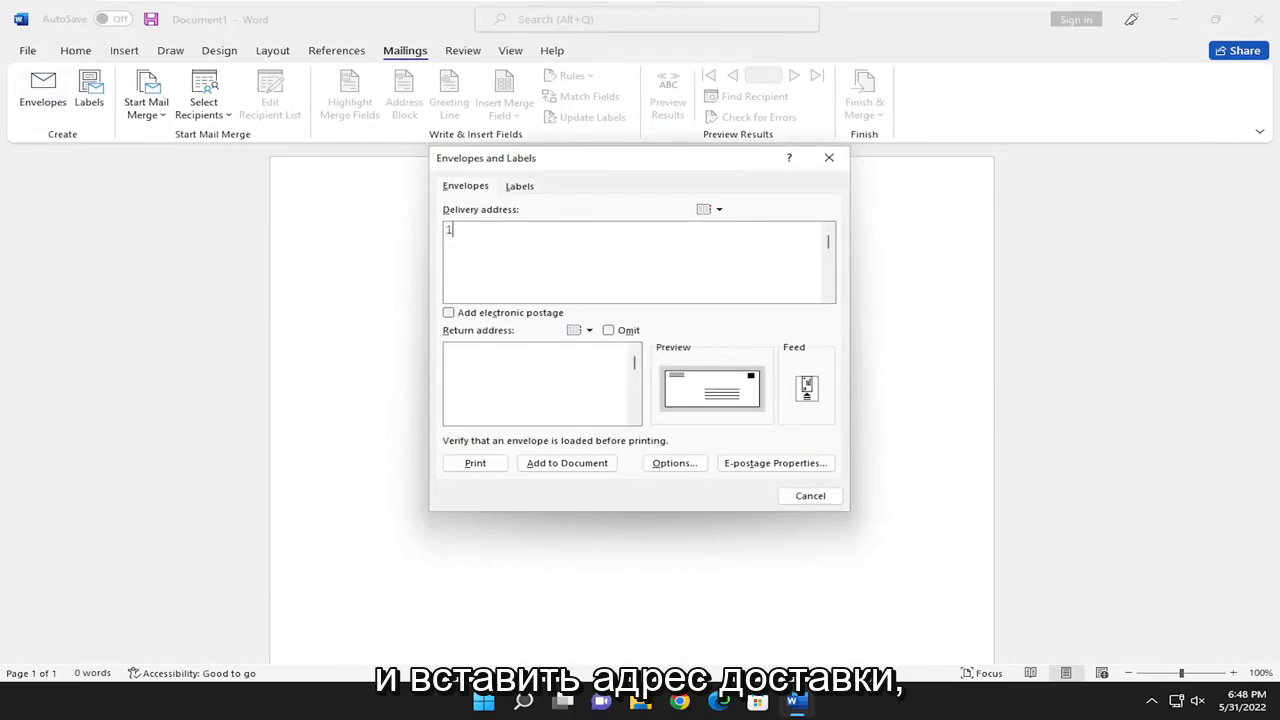
type("23 Main Steeet")
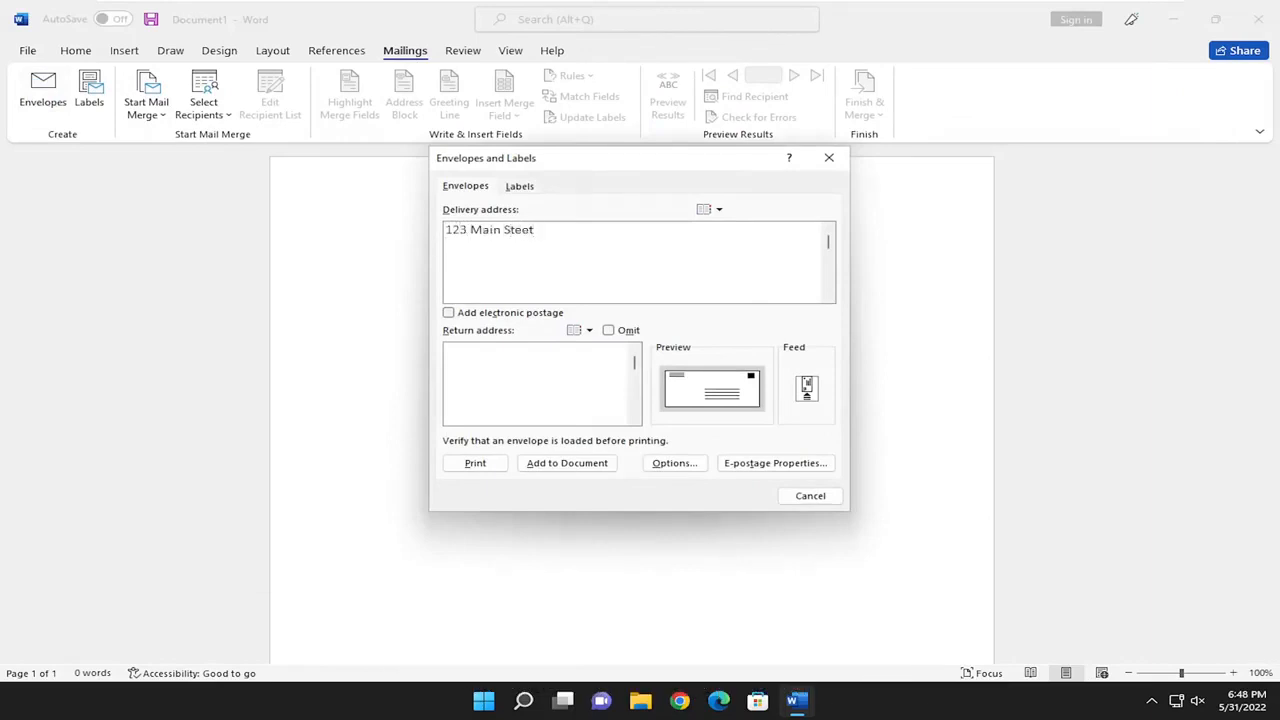
type("Example Town,")
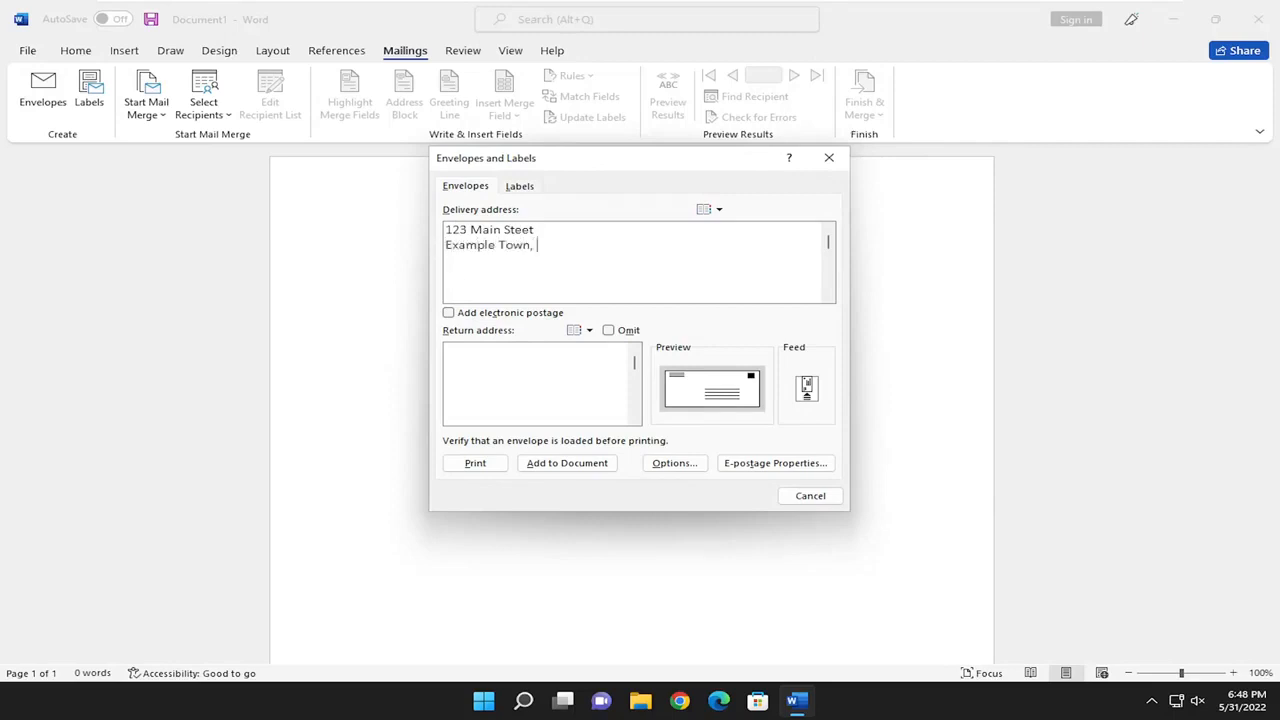
type("Ca")
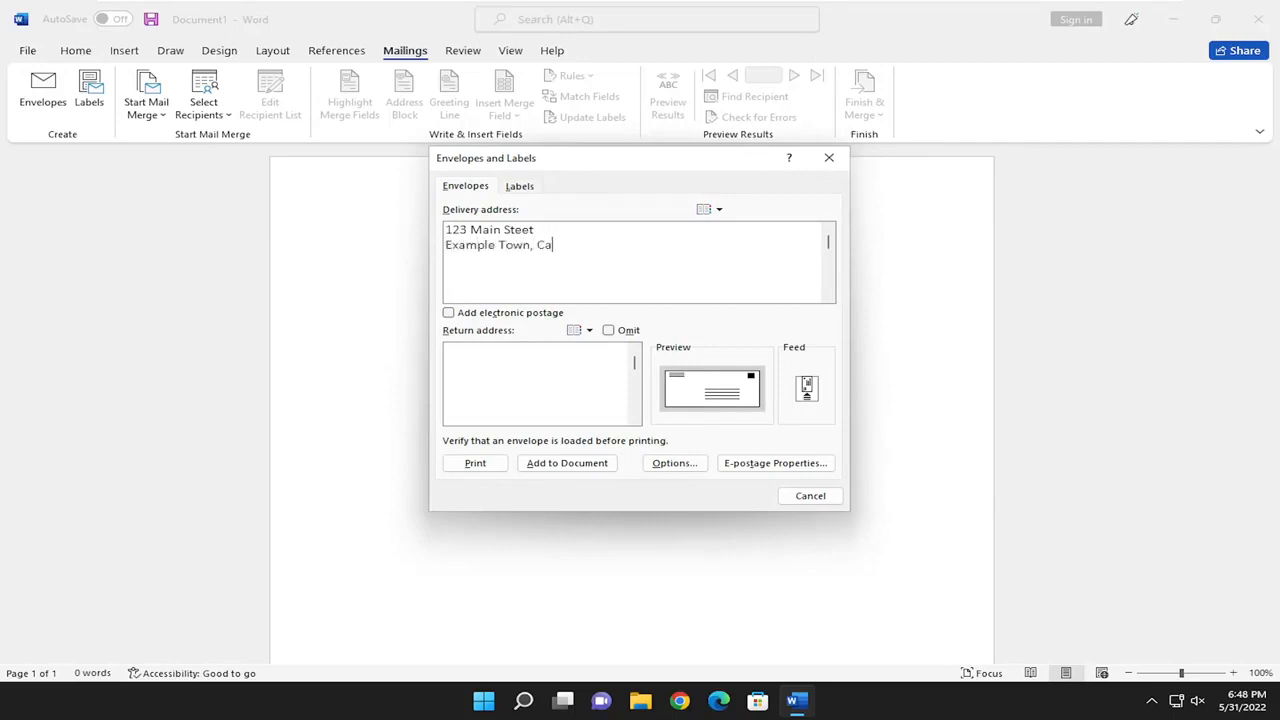
type("mbodia")
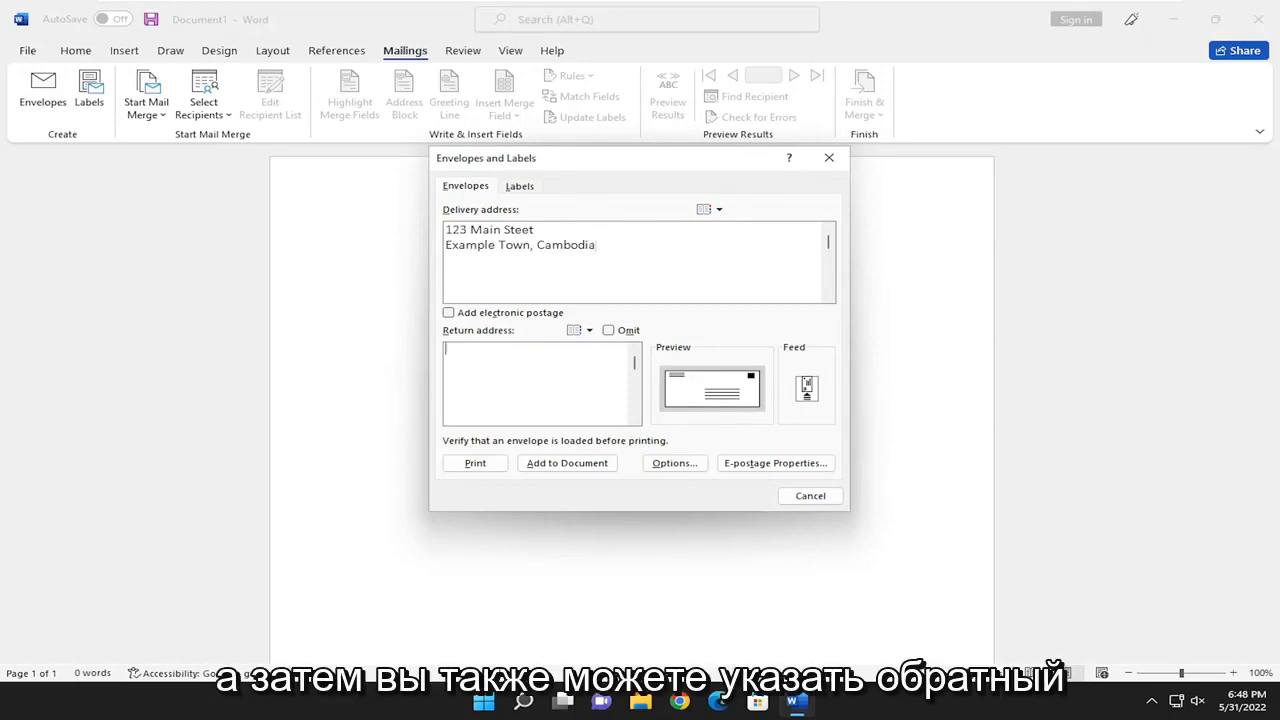
Enter return address '1234 Main Street, Example Town, Zimbabwe' and open Envelope Options.
type("123")
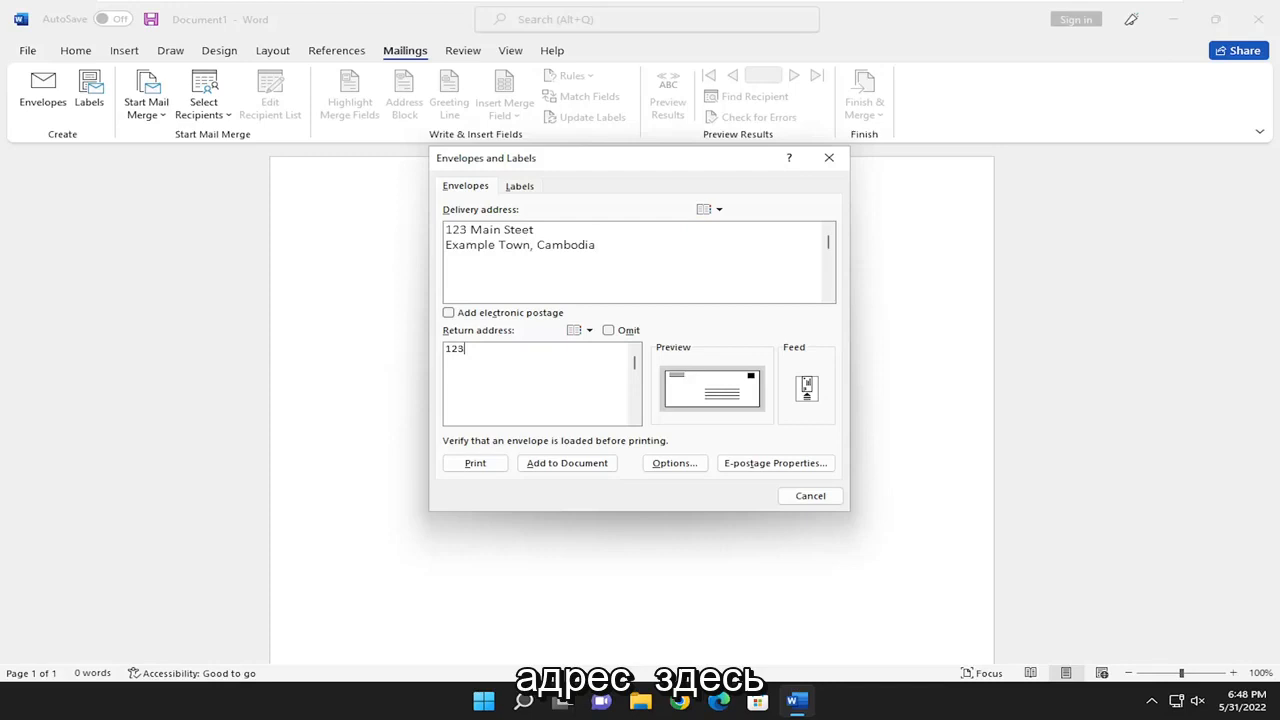
type("4")
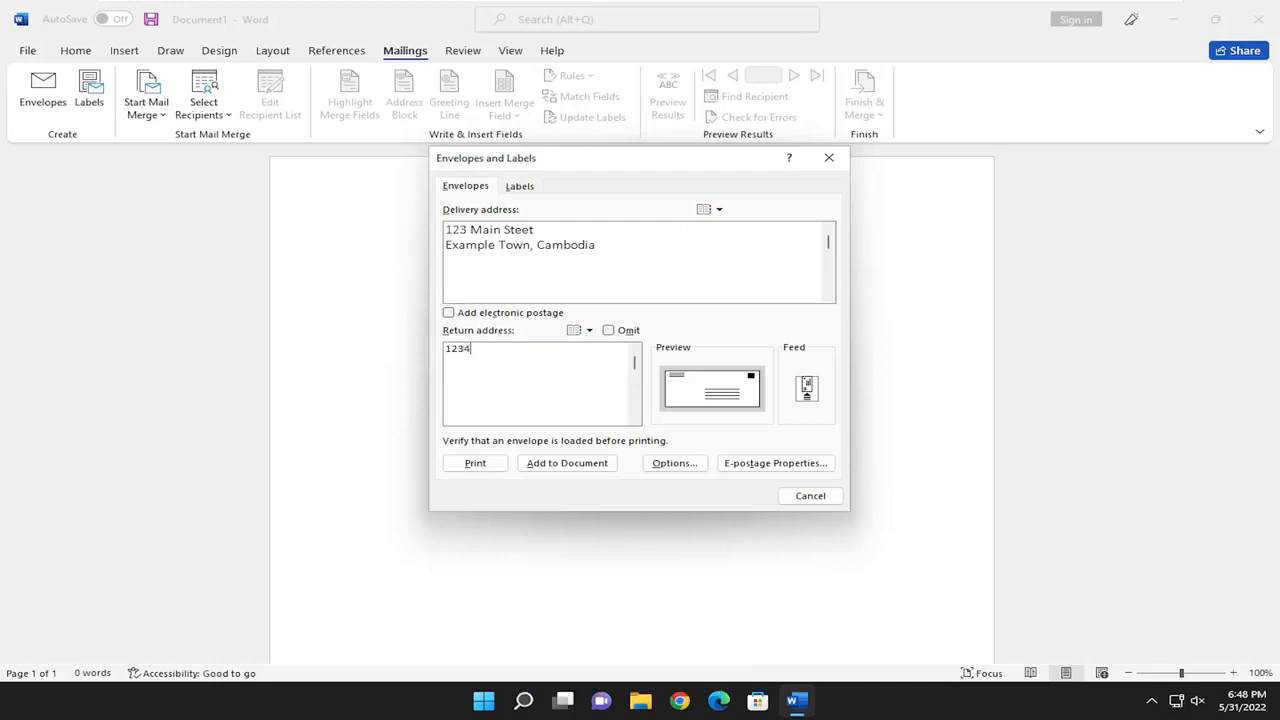
type("Main Street")
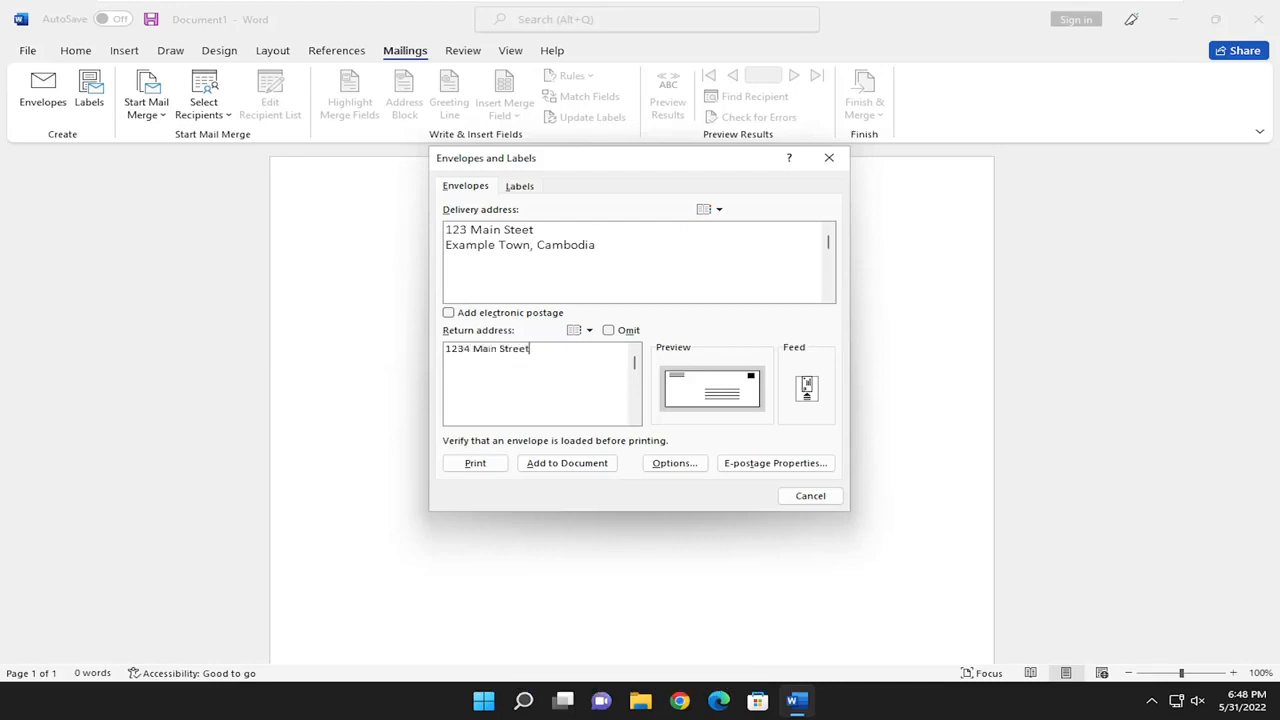
type("Example Tiw")
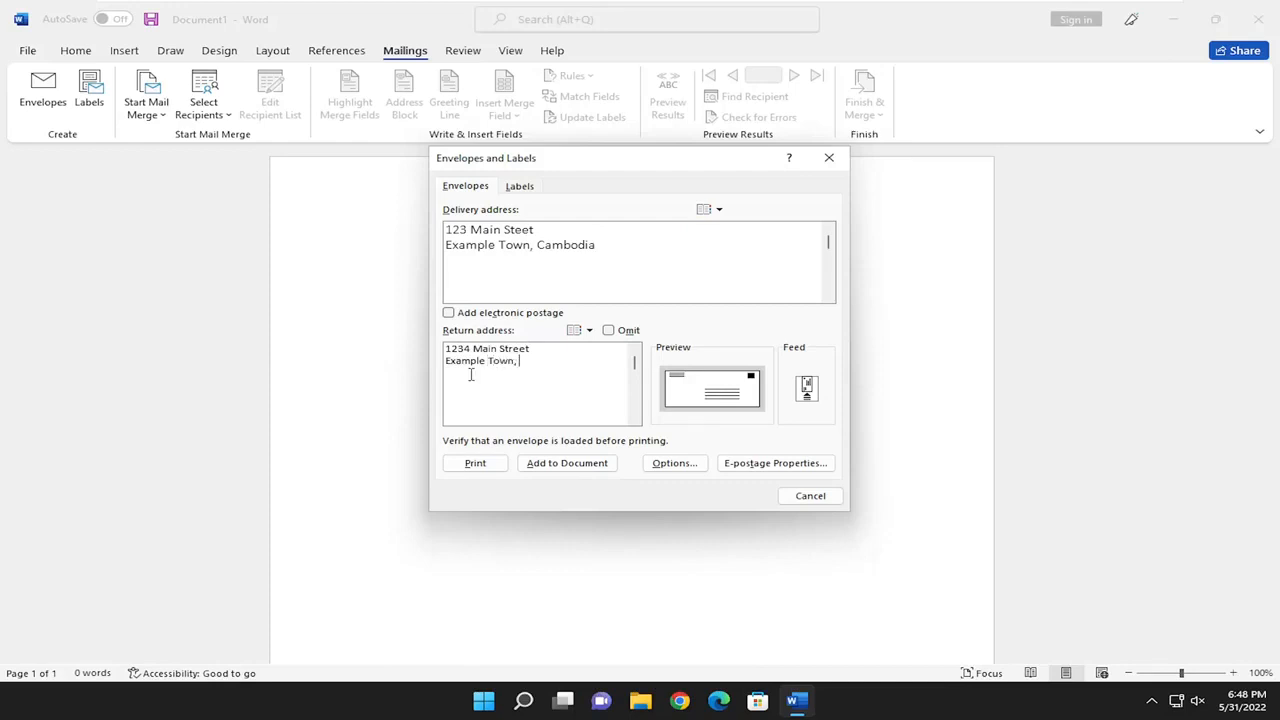
type("Zimbabwe")
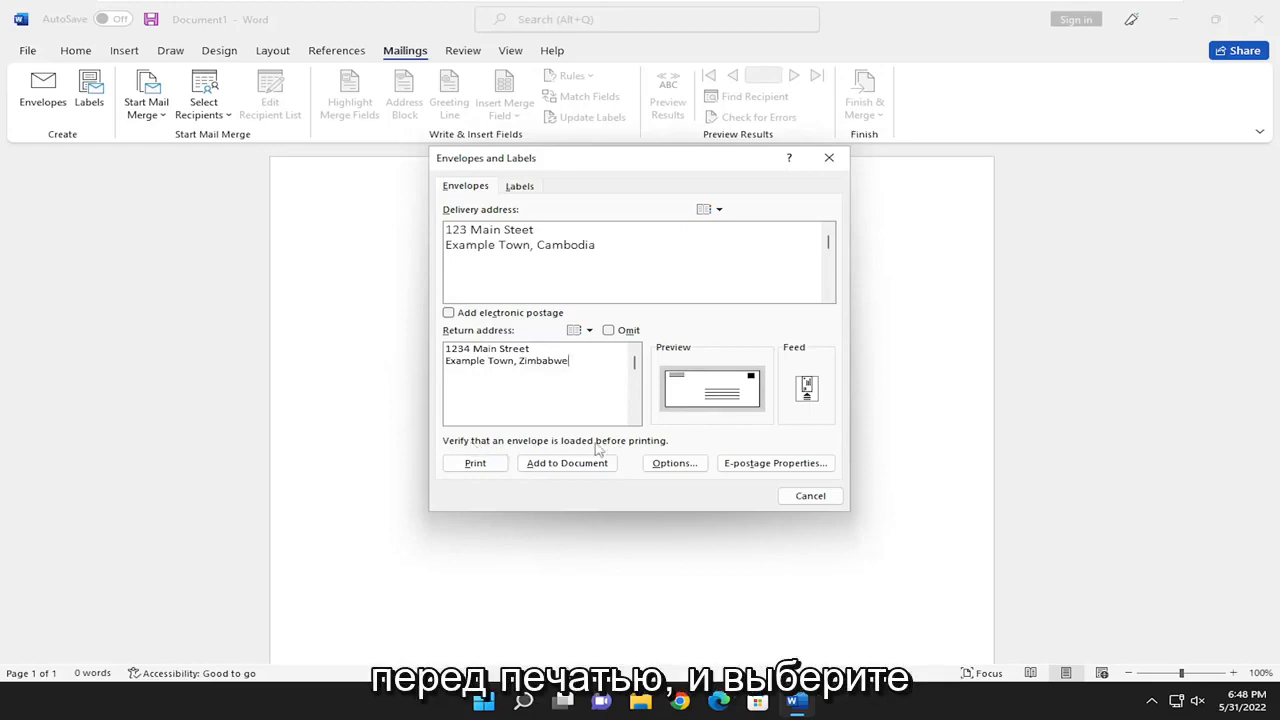
left_click(474, 462)
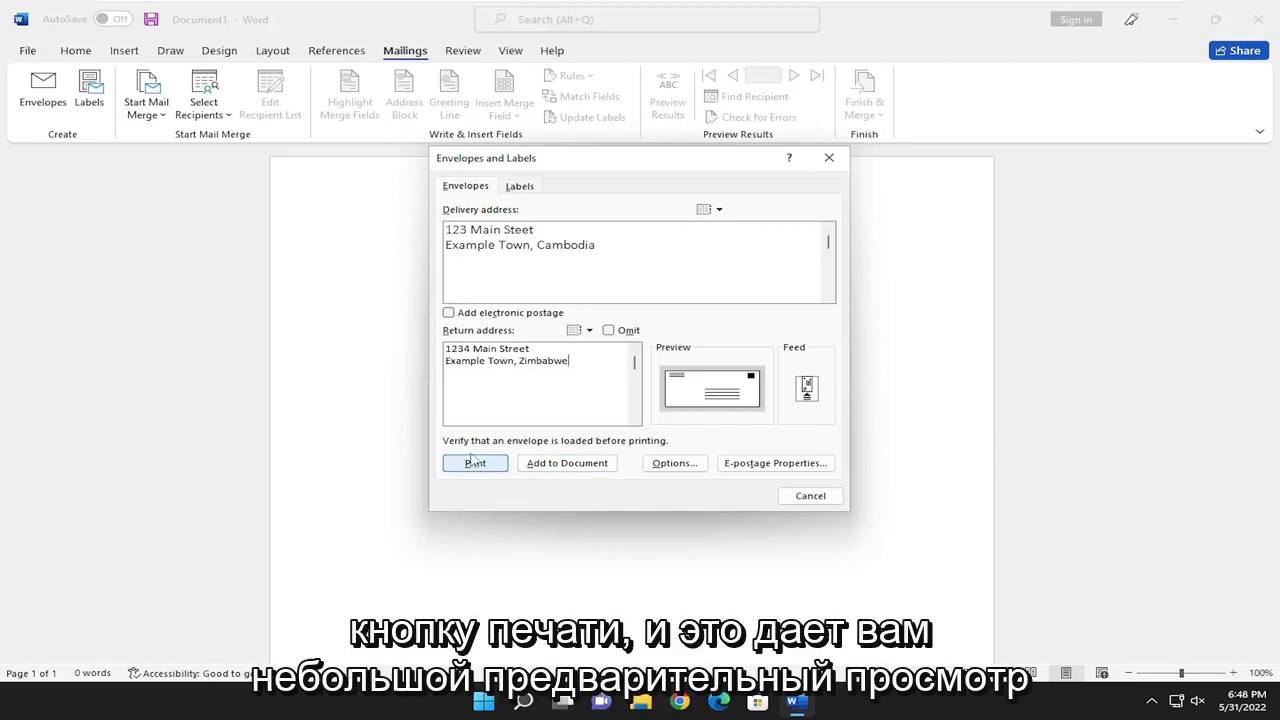
left_click(674, 462)
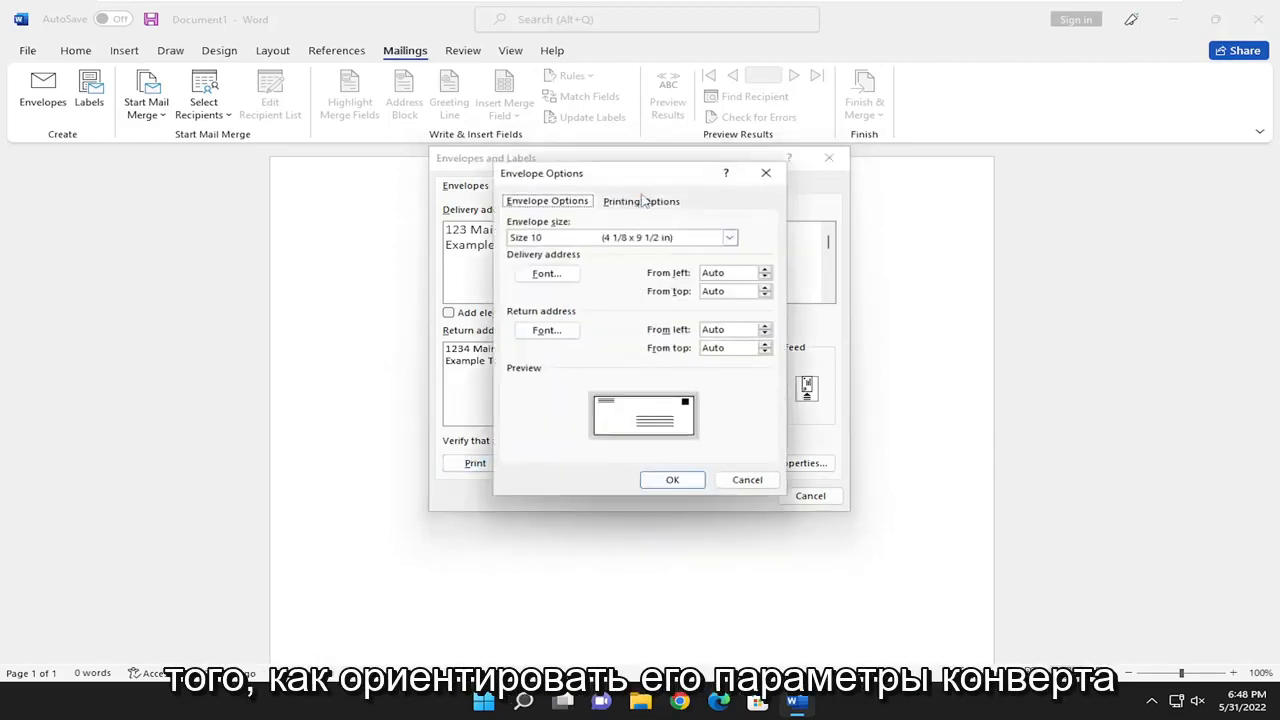
Review the envelope feed method, keep Default tray as the feed source, and confirm.
left_click(642, 201)
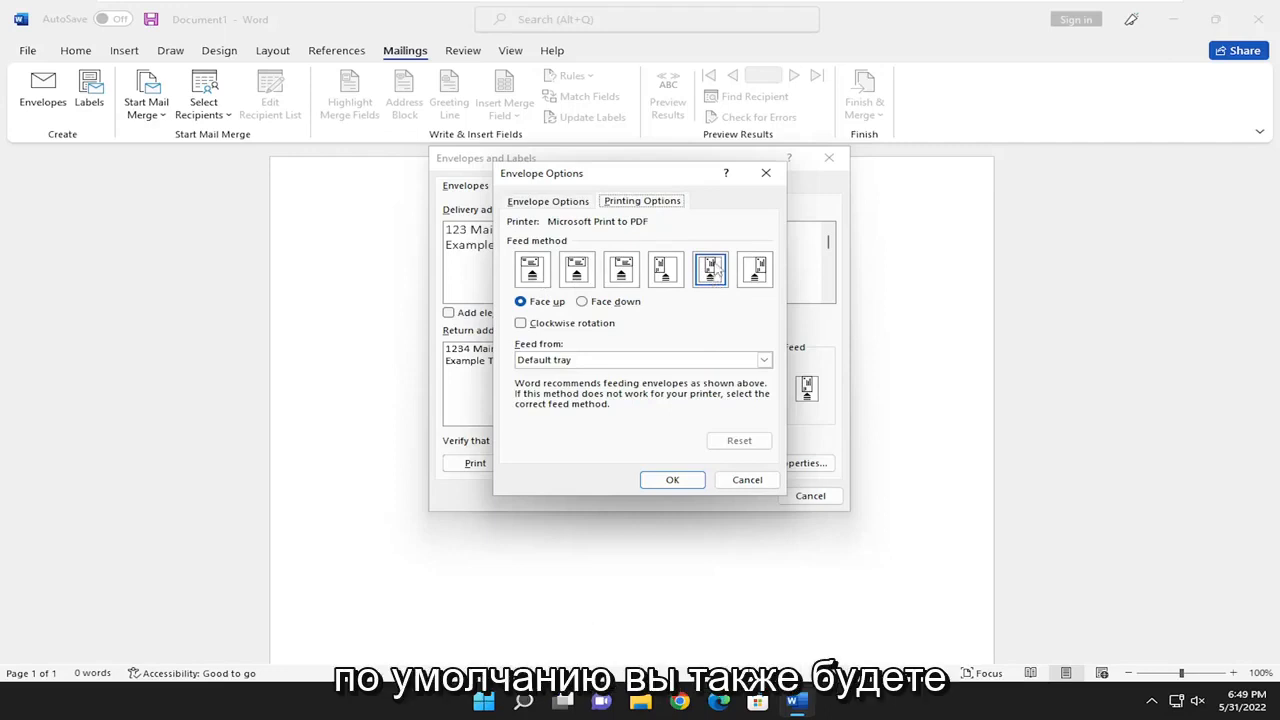
mouse_move(715, 255)
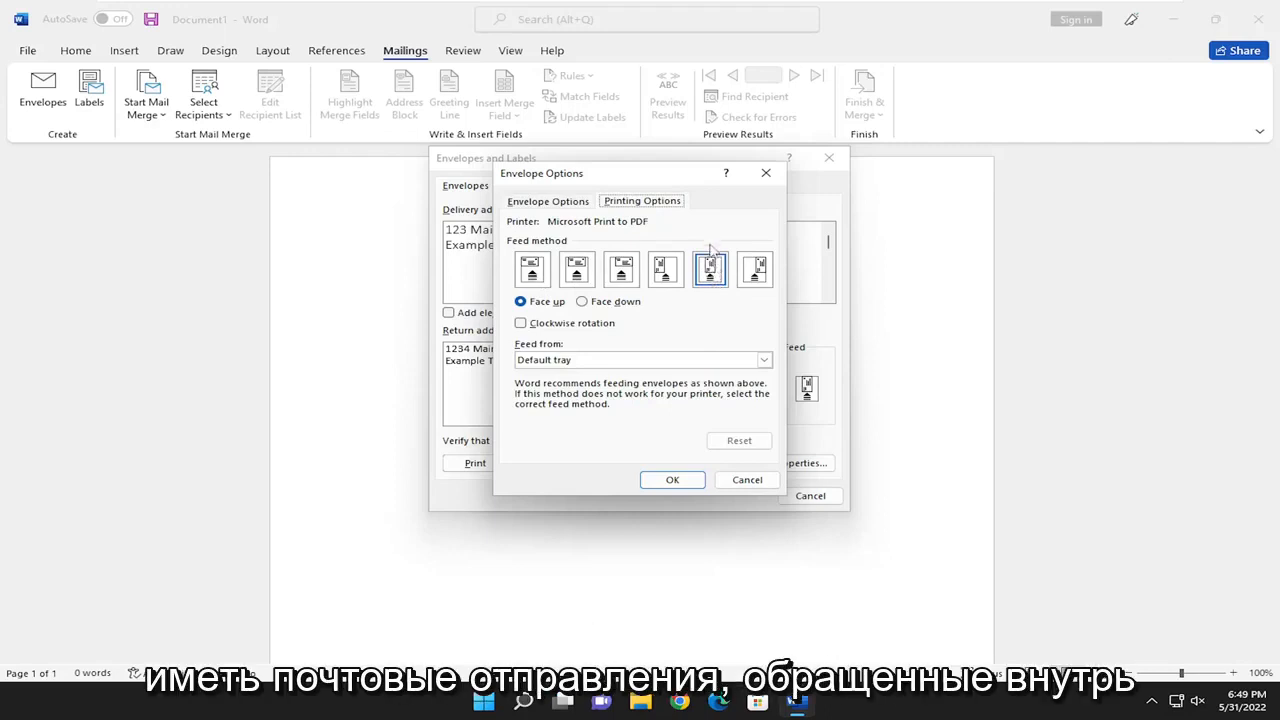
left_click(710, 270)
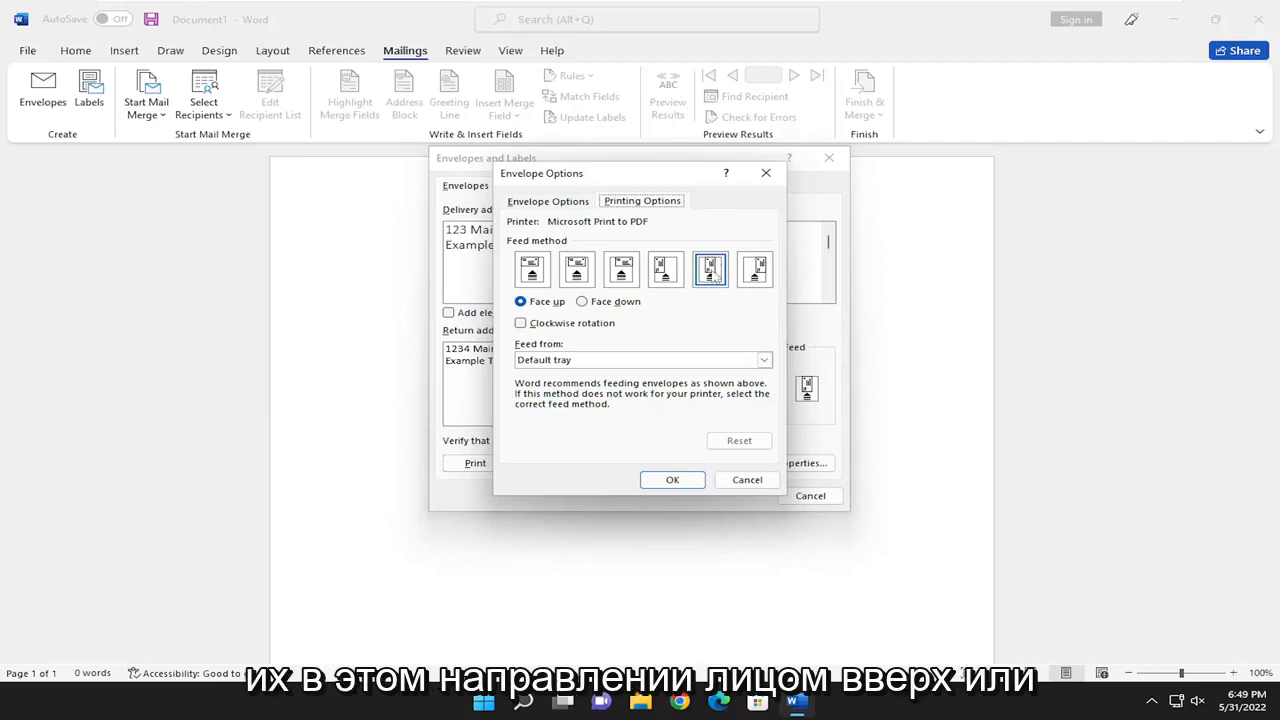
mouse_move(712, 270)
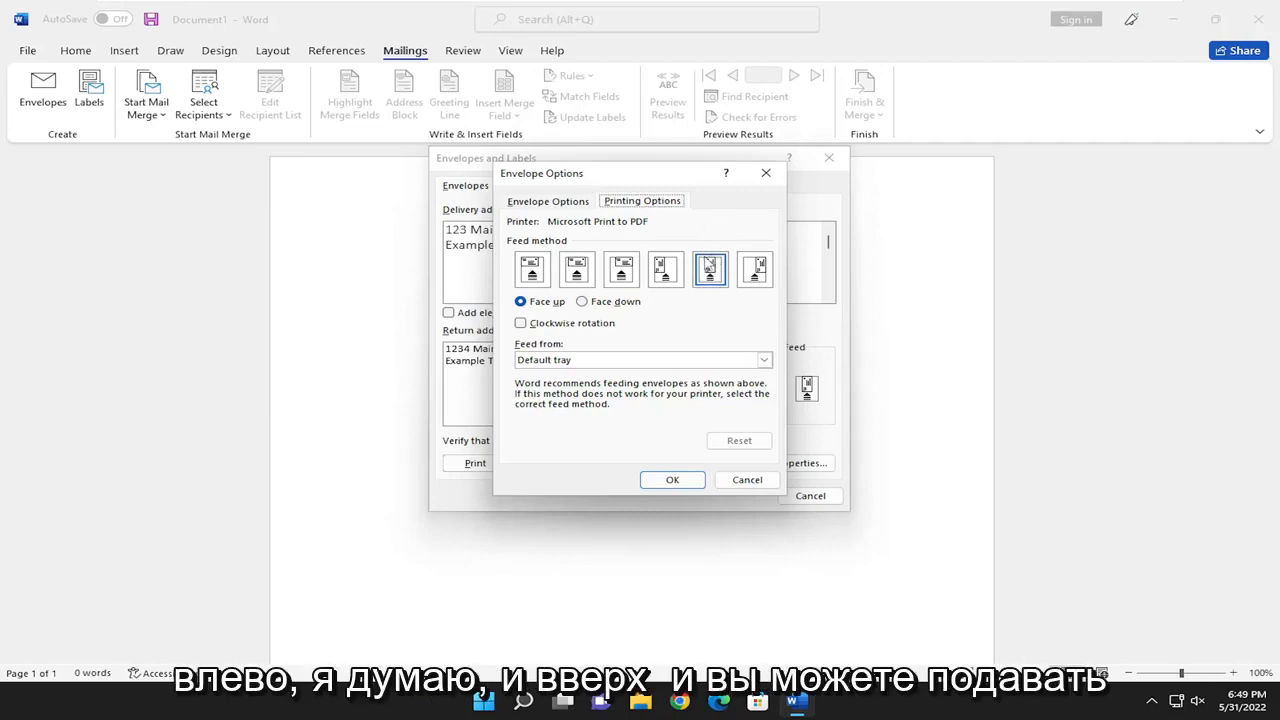
left_click(763, 360)
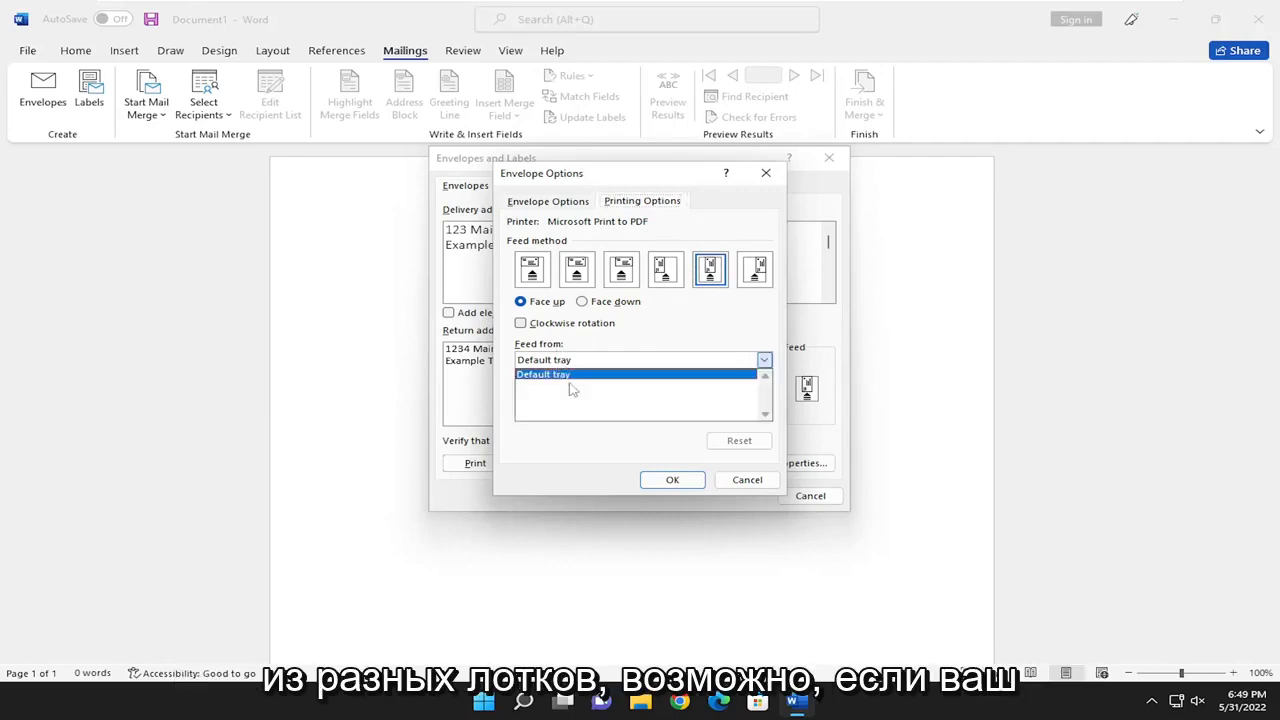
left_click(543, 374)
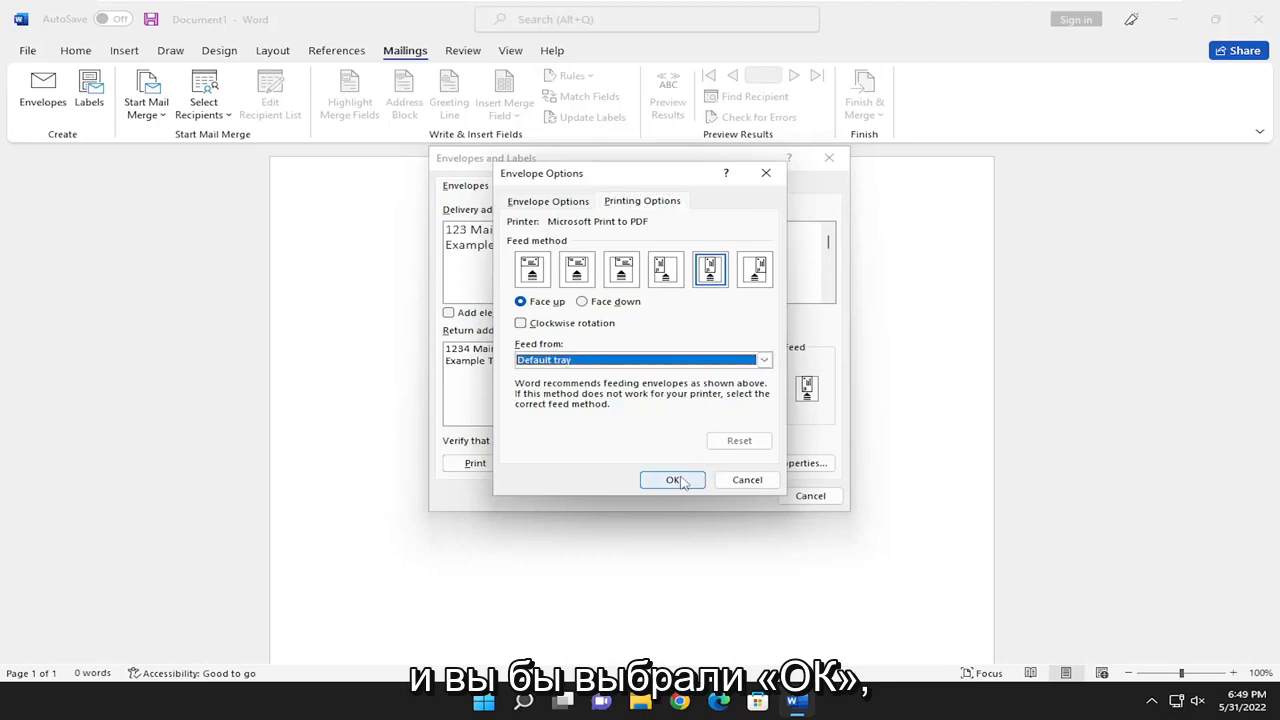
left_click(672, 480)
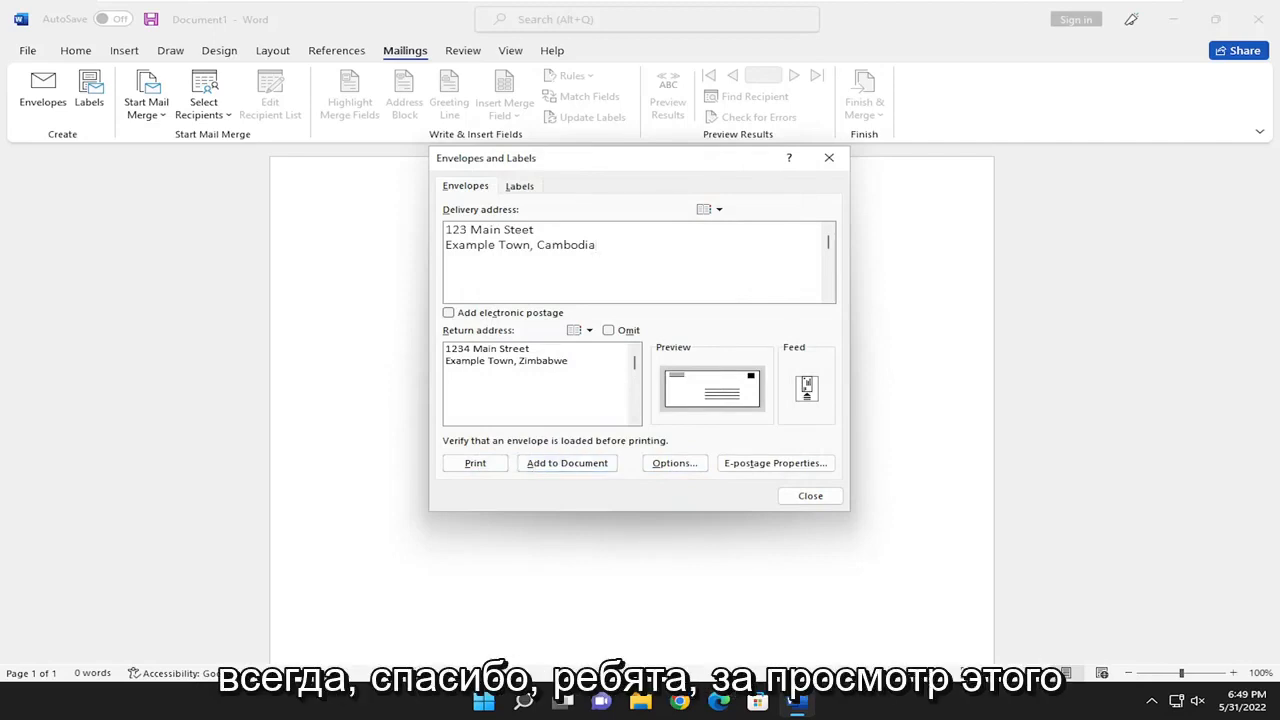
Close the Envelopes and Labels dialog, leaving the document blank.
left_click(809, 495)
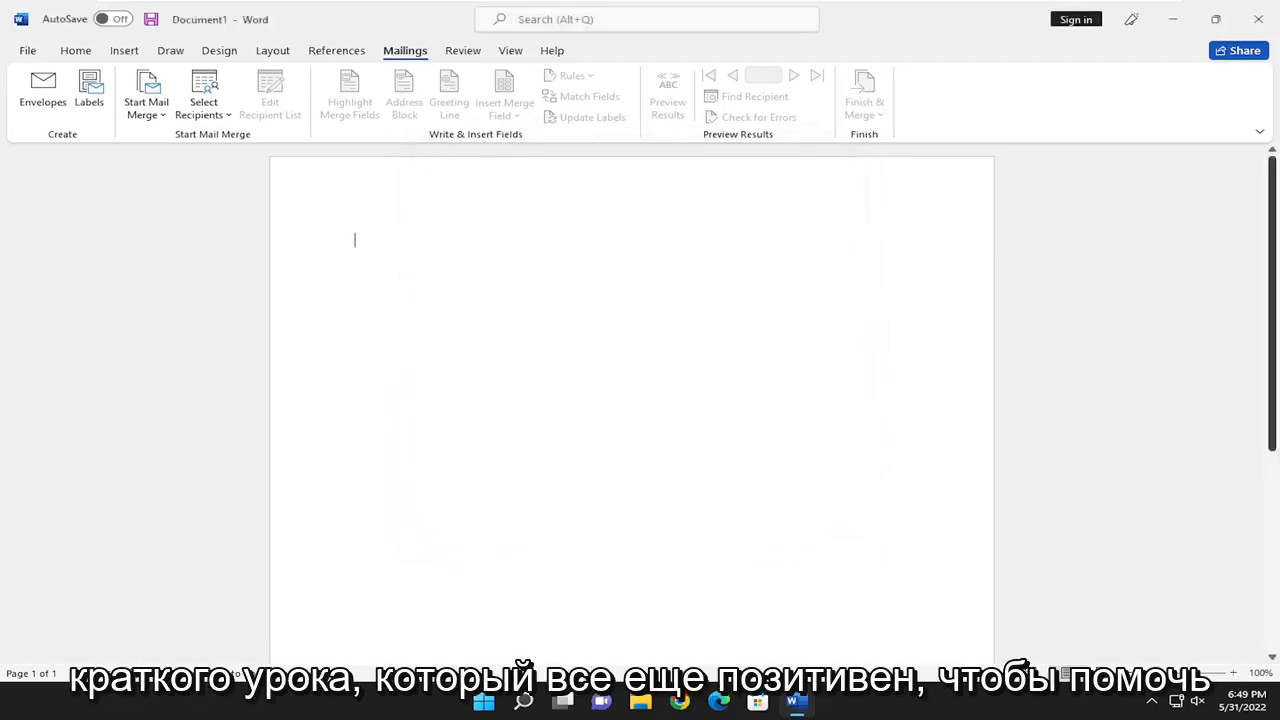